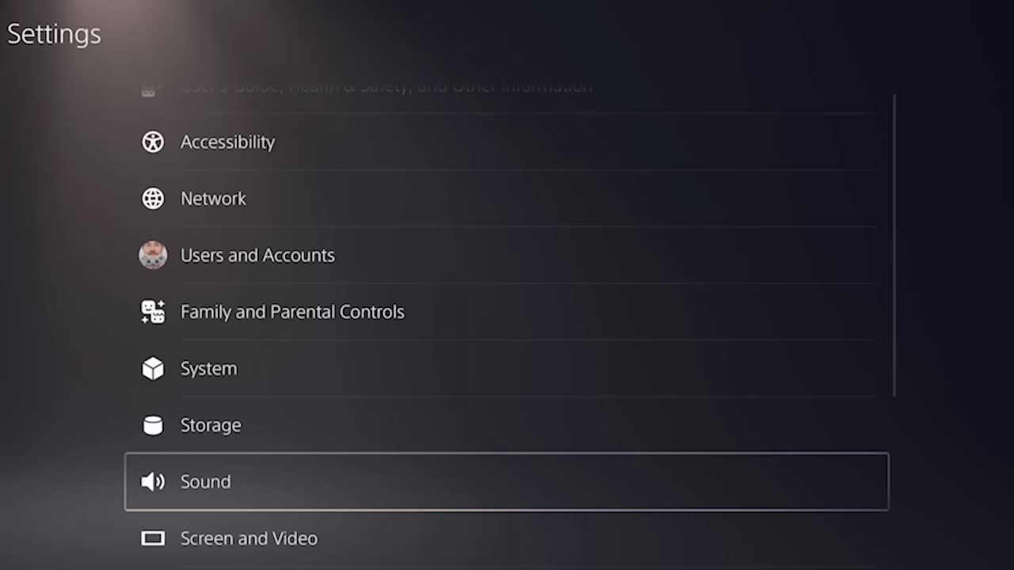
- Open Sound's Audio Output page to review 5.1 channels, voice chat headphones and Dolby priority
{"action": "left_click", "coordinate": [205, 481]}
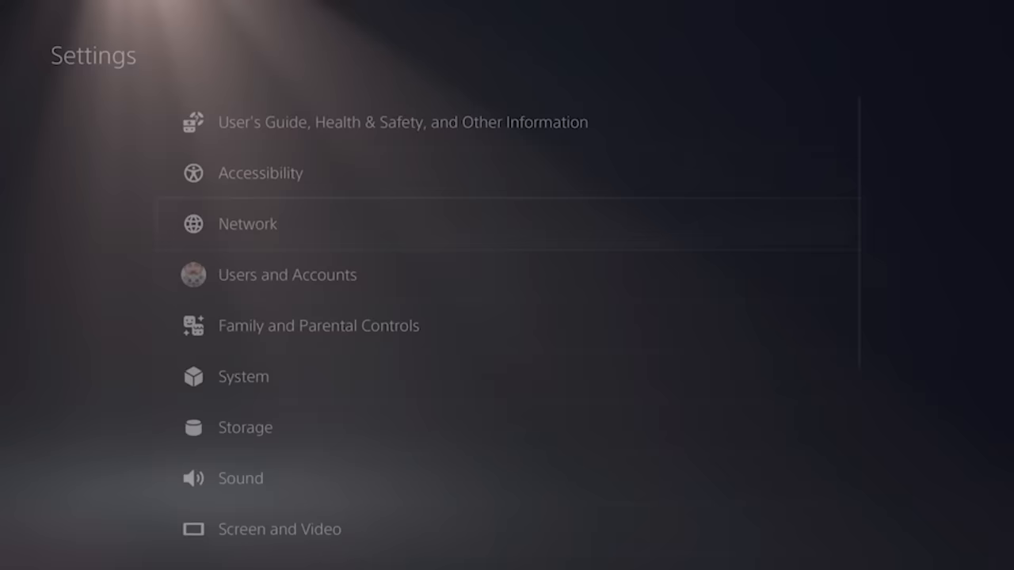
{"action": "left_click", "coordinate": [240, 478]}
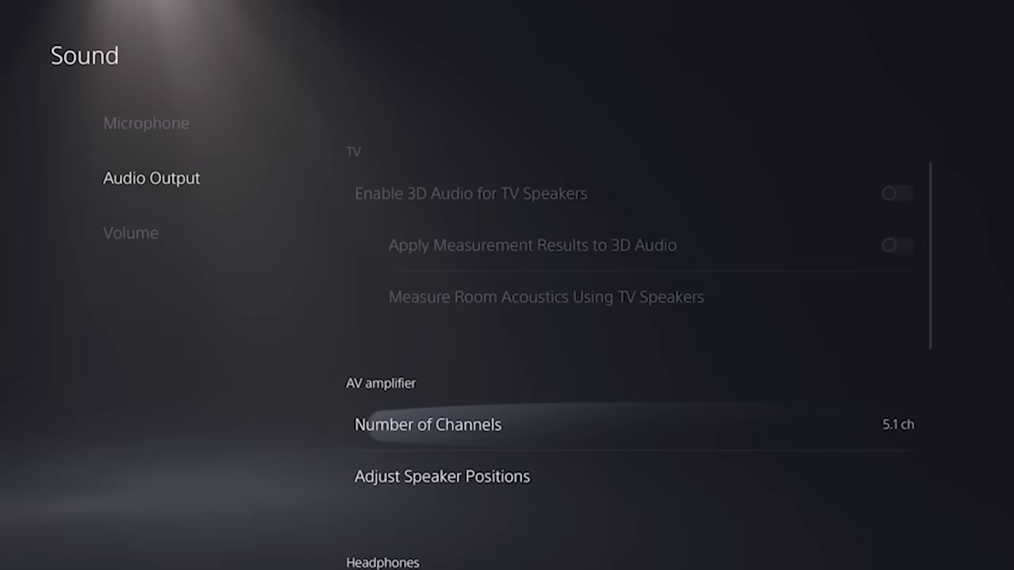
{"action": "scroll", "scroll_direction": "down", "scroll_amount": 3}
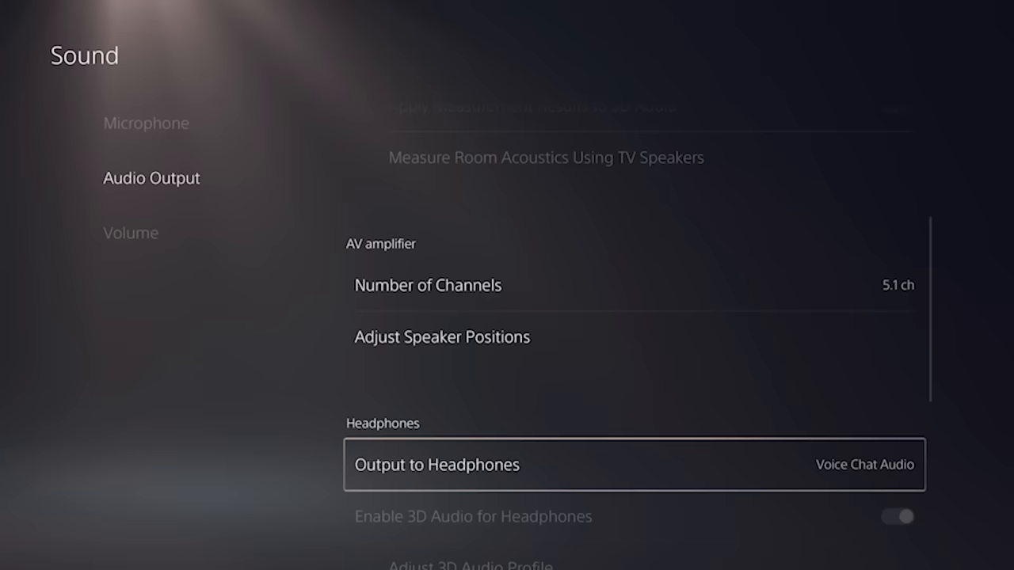
{"action": "scroll", "scroll_direction": "down", "scroll_amount": 3}
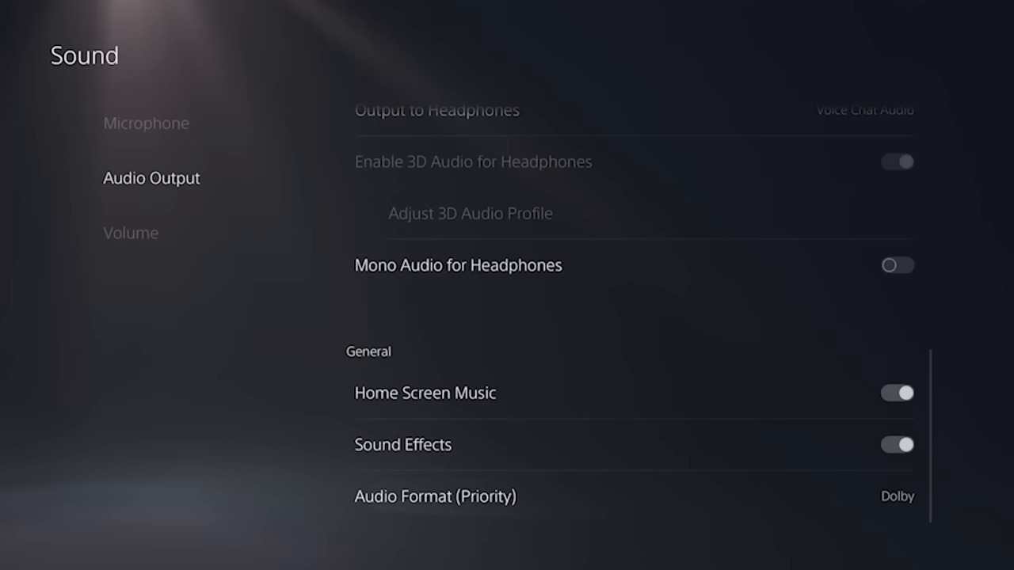